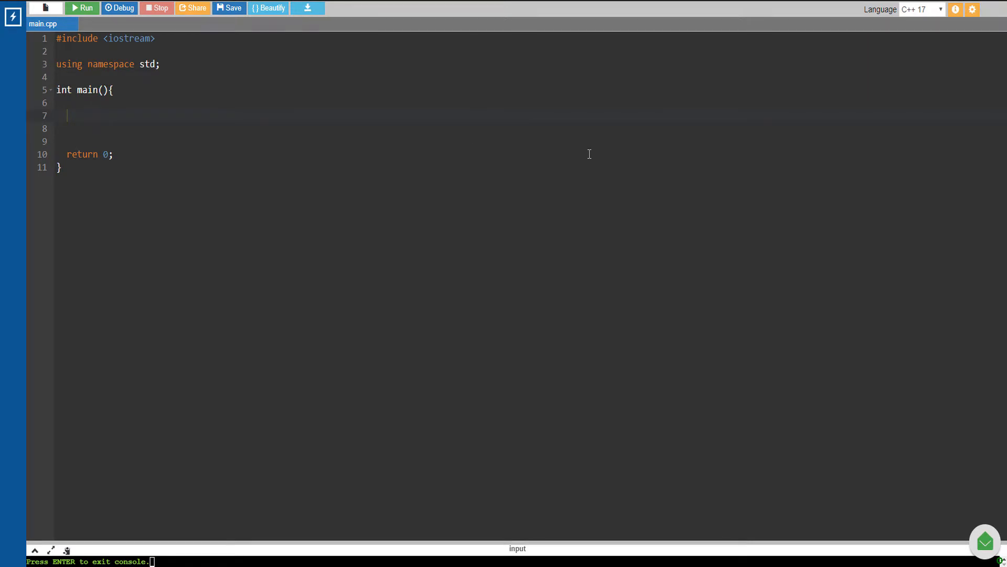
pyautogui.moveTo(598, 137)
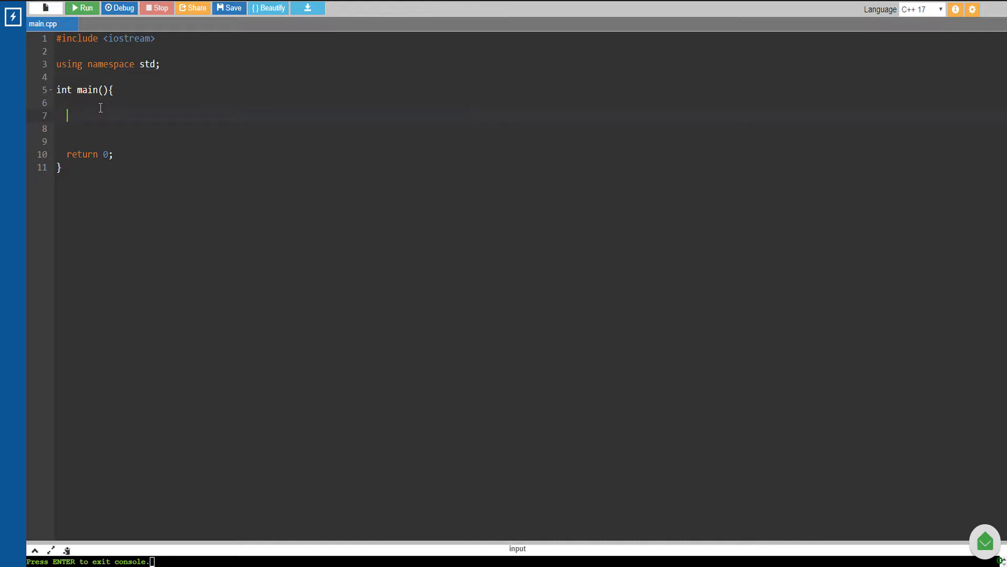
# On line 7, declare 'int x, y;' and read both values with 'cin >> x >> y;'
pyautogui.write('int')
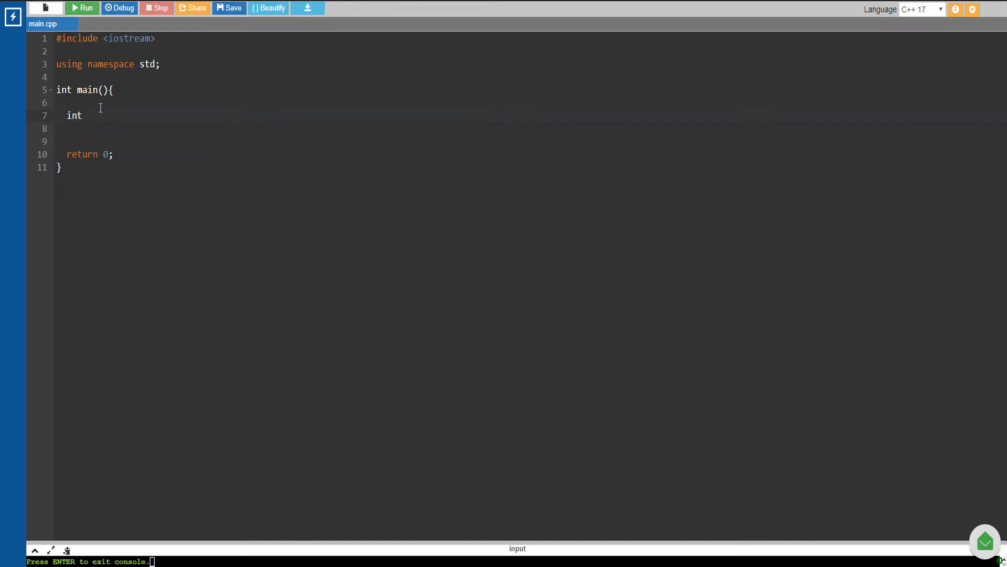
pyautogui.write('a')
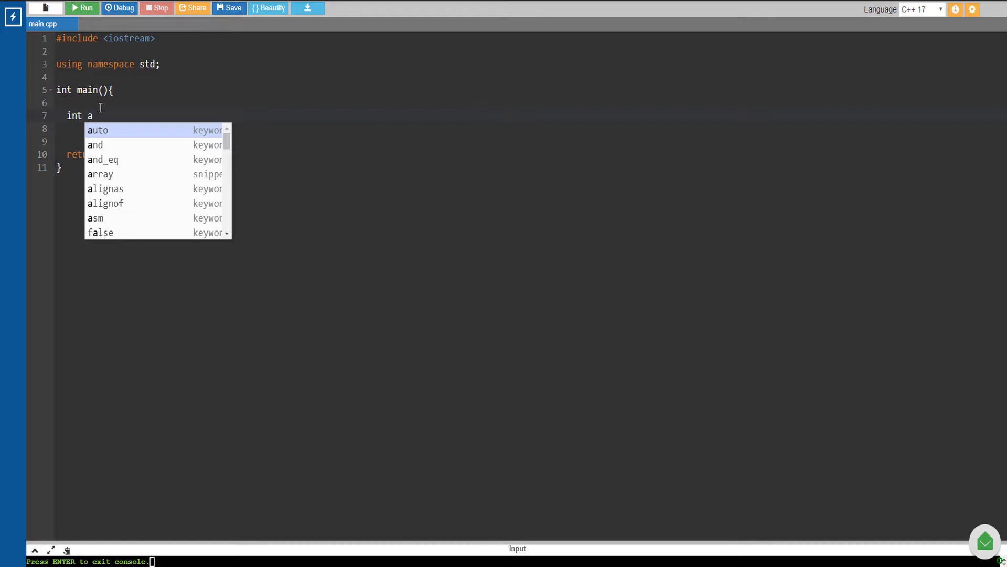
pyautogui.write('x, y;')
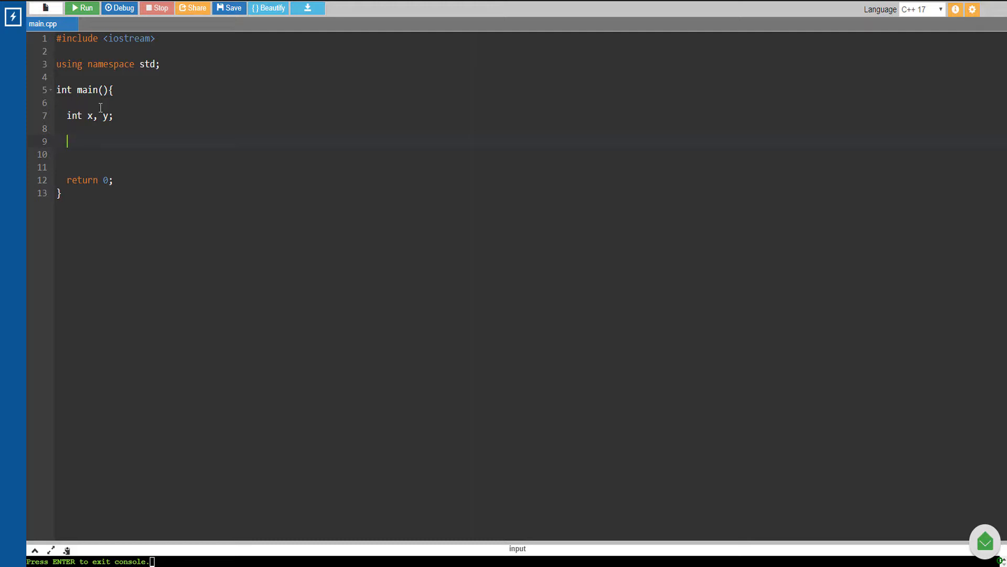
pyautogui.write('cin >> x')
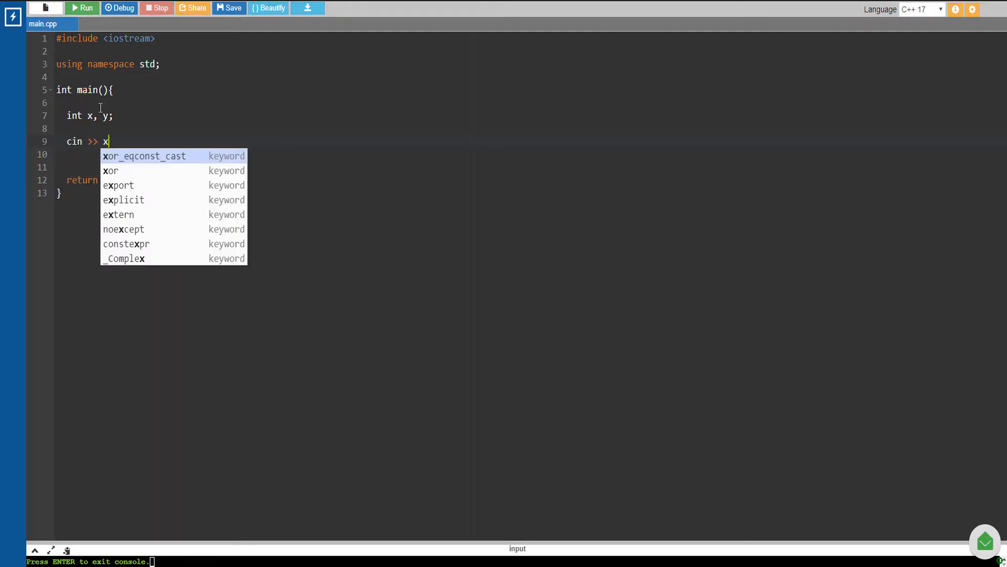
pyautogui.write('>> y;')
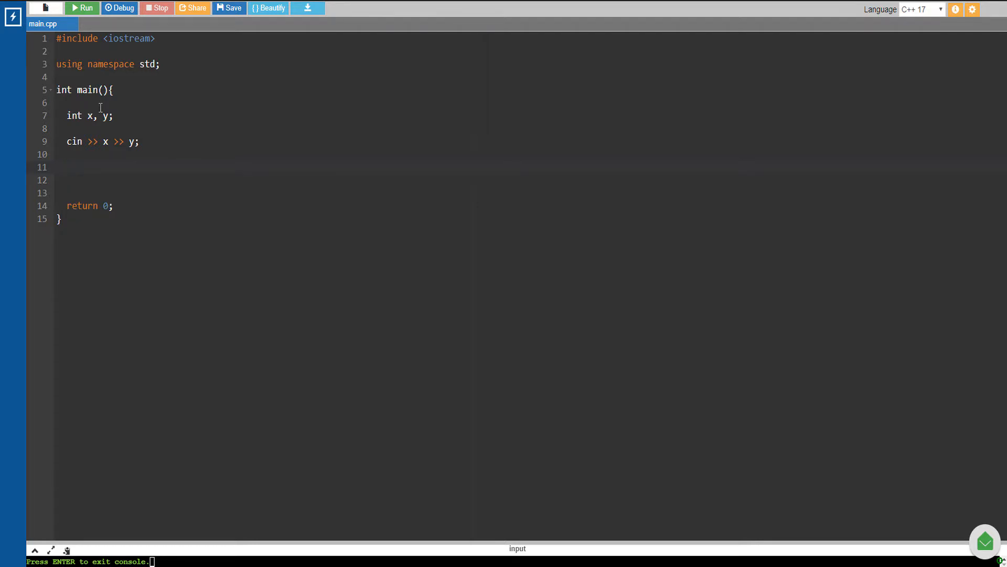
# Write 'cout << x << " + " << y << " = " << x+y << endl;' and remove the extra blank lines
pyautogui.write('cout <<')
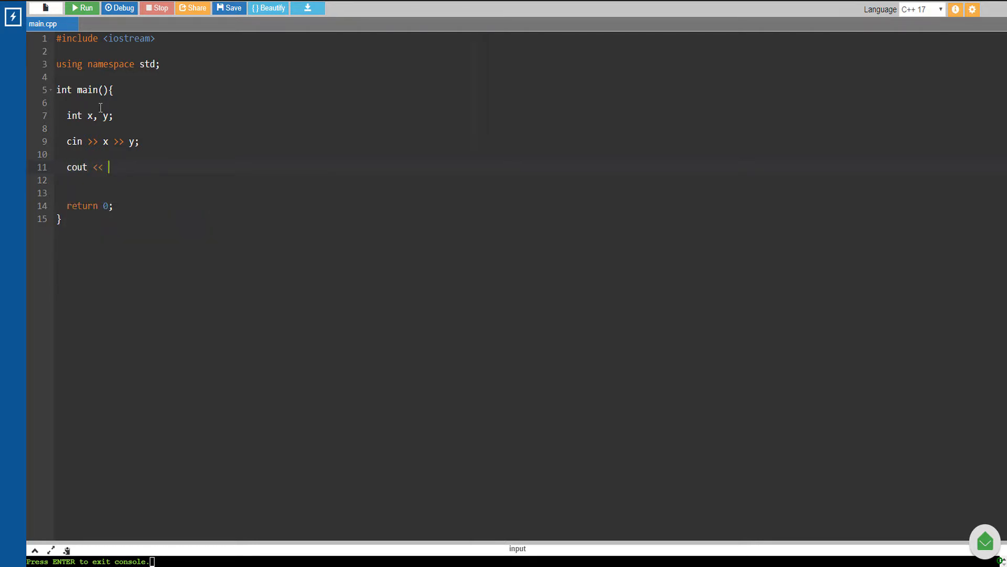
pyautogui.write('x')
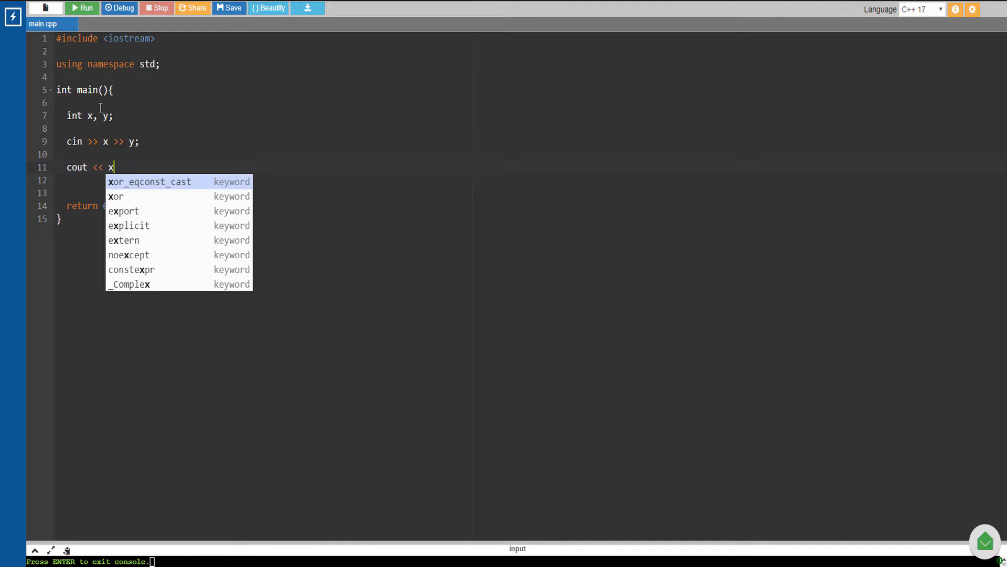
pyautogui.press('Backspace')
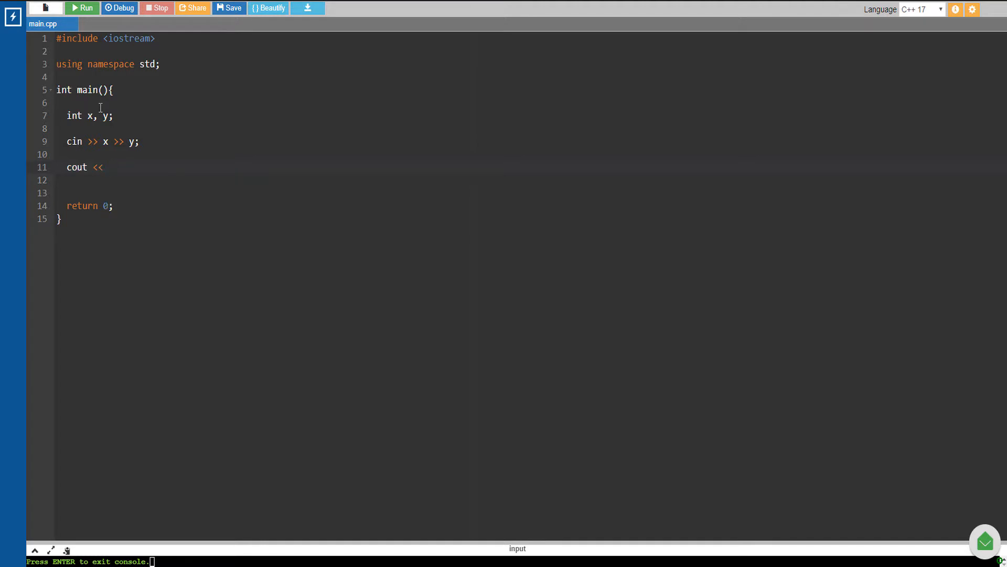
pyautogui.write('x "')
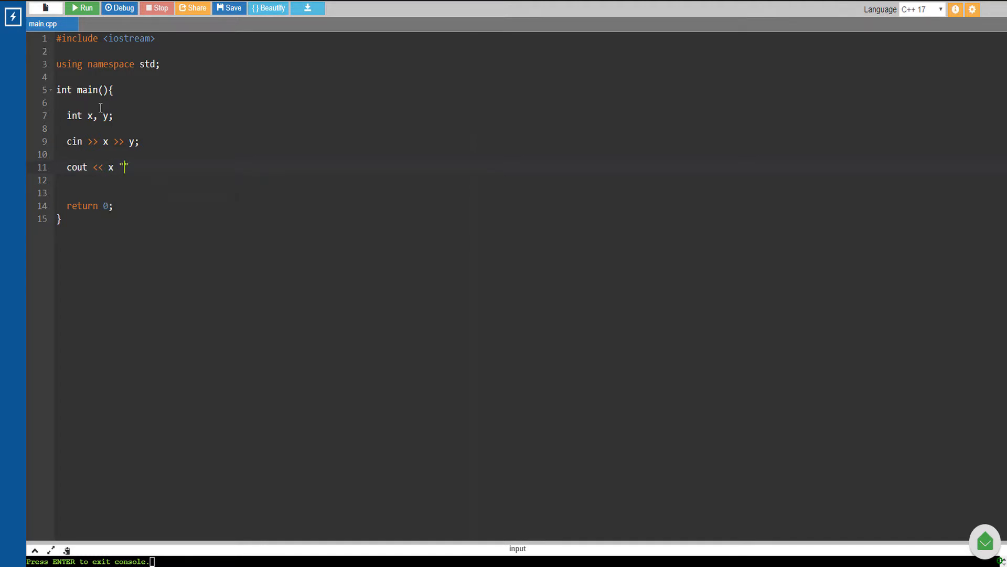
pyautogui.write('<< " +')
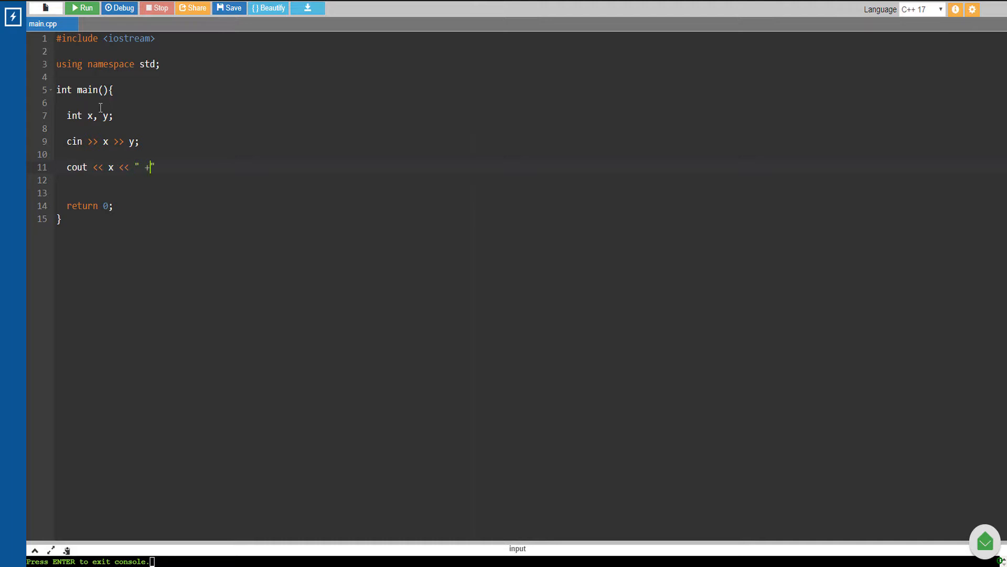
pyautogui.press('Backspace')
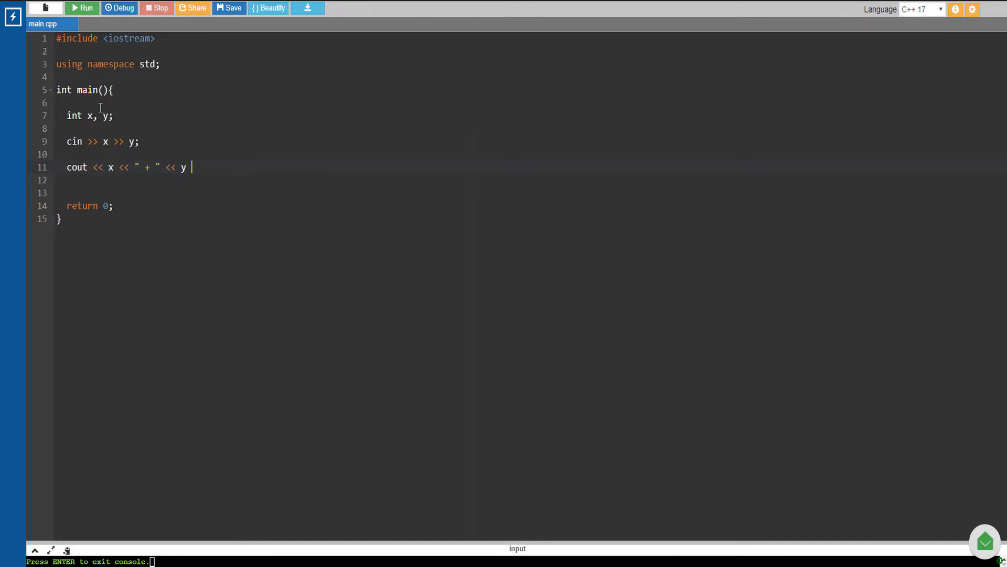
pyautogui.write('<<')
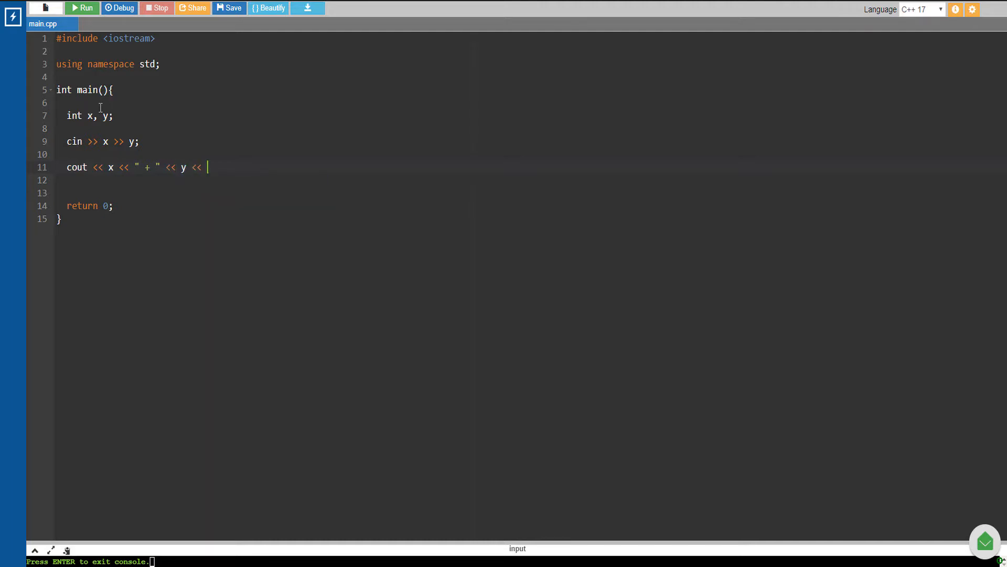
pyautogui.write('" "')
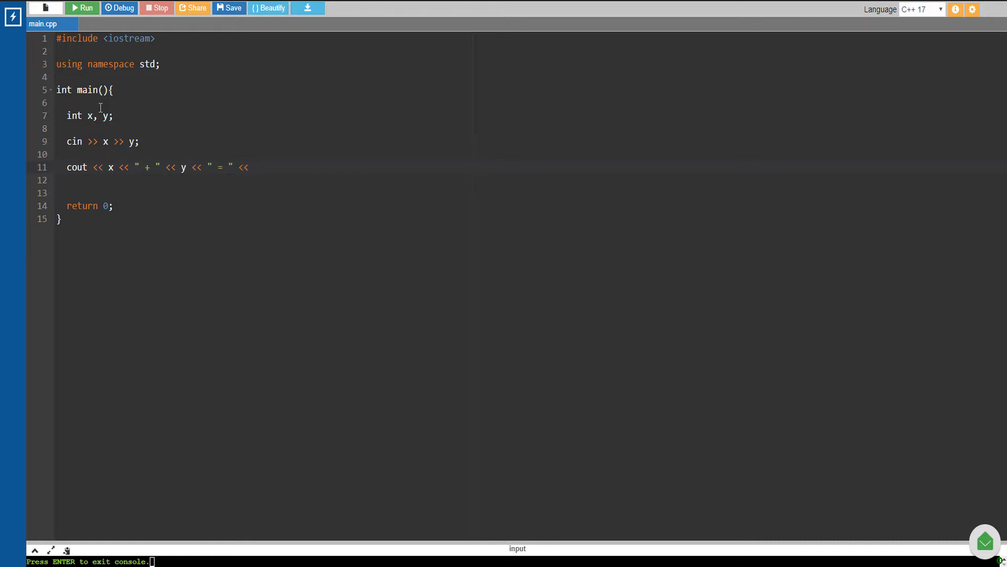
pyautogui.write('x+y << endl;')
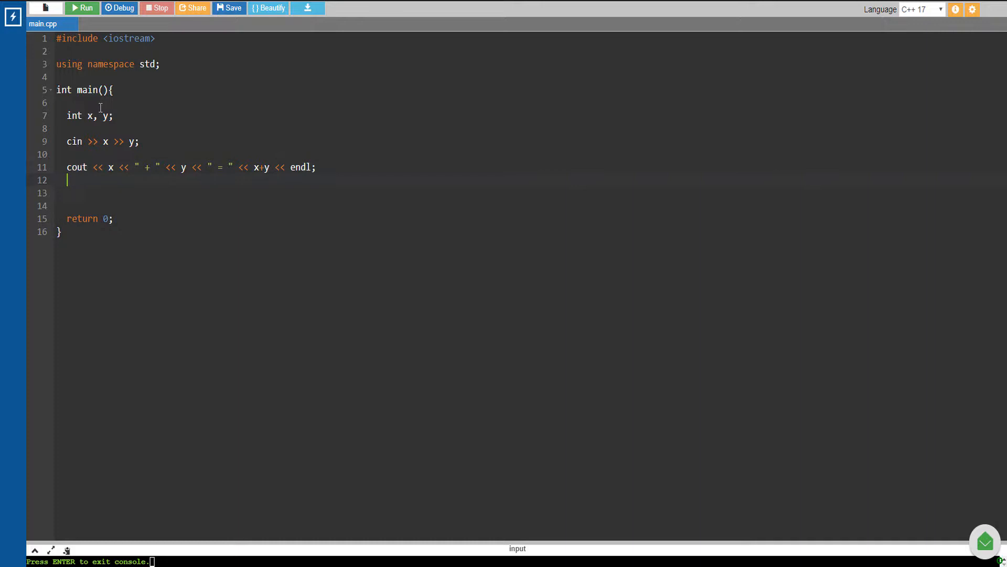
pyautogui.press('Backspace')
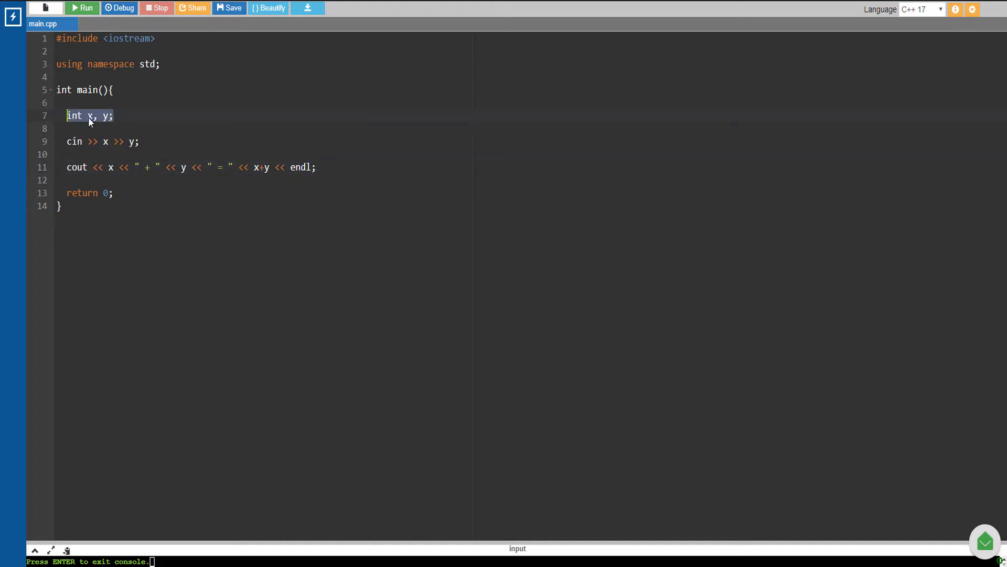
# Run main.cpp so a fresh input console waits for two numbers
pyautogui.click(89, 115)
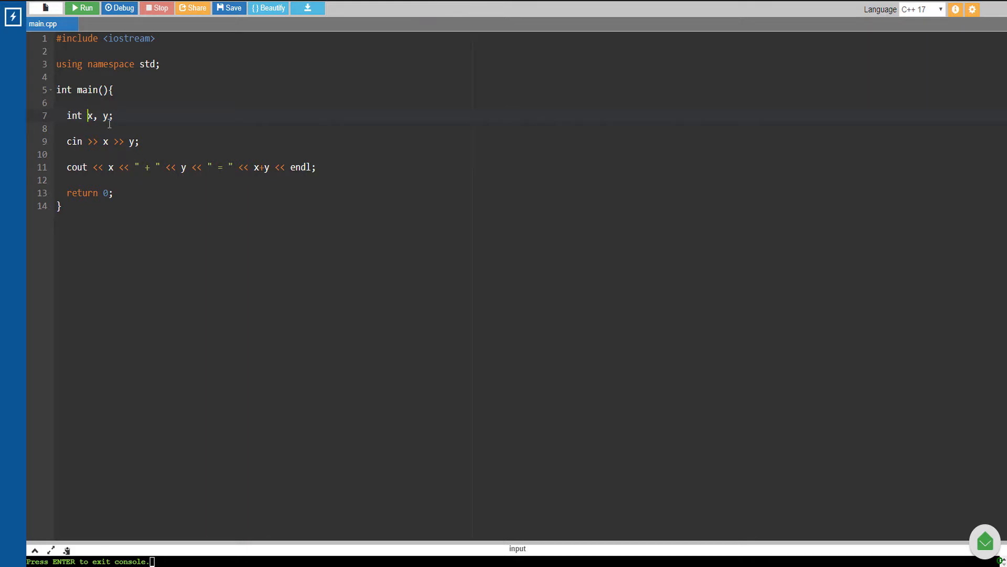
pyautogui.moveTo(100, 141); pyautogui.dragTo(139, 142)
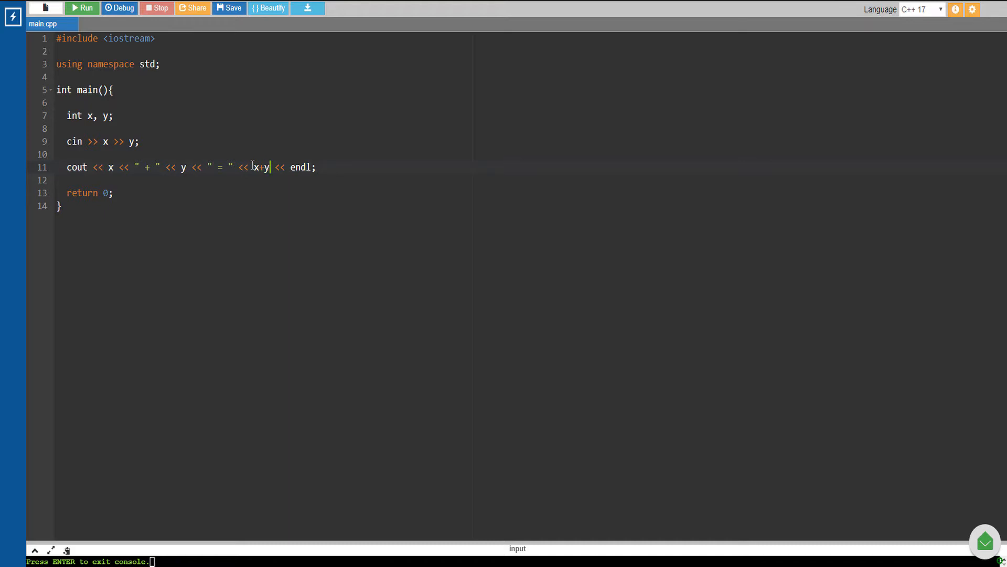
pyautogui.click(82, 8)
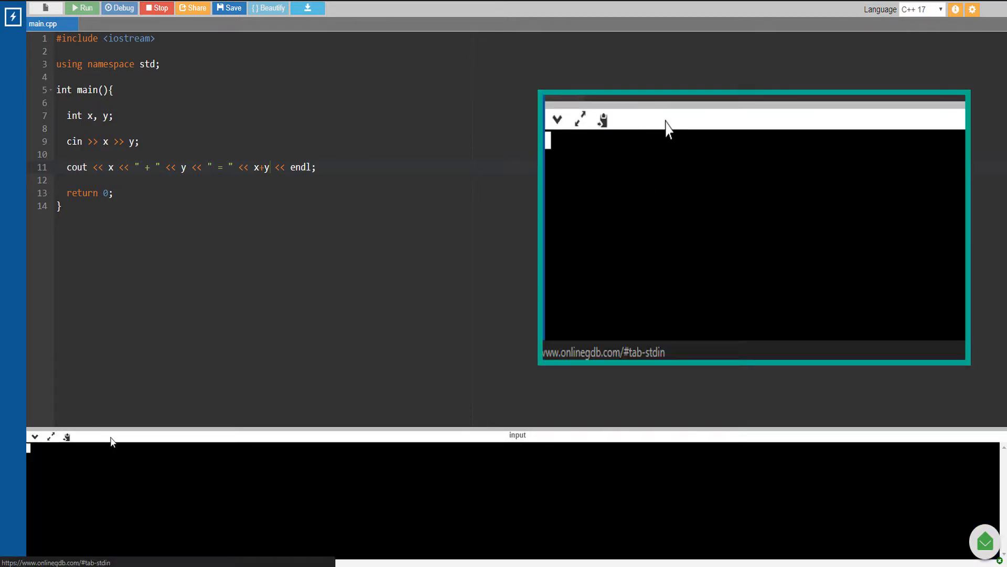
# Enter 5 3 in the console so the program prints 5 + 3 = 8
pyautogui.write('5 3')
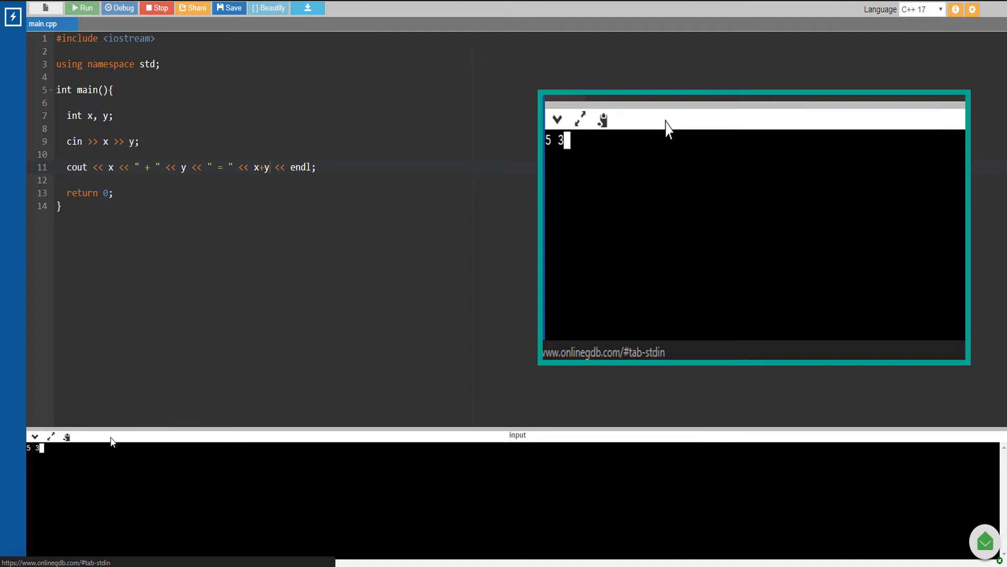
pyautogui.click(83, 8)
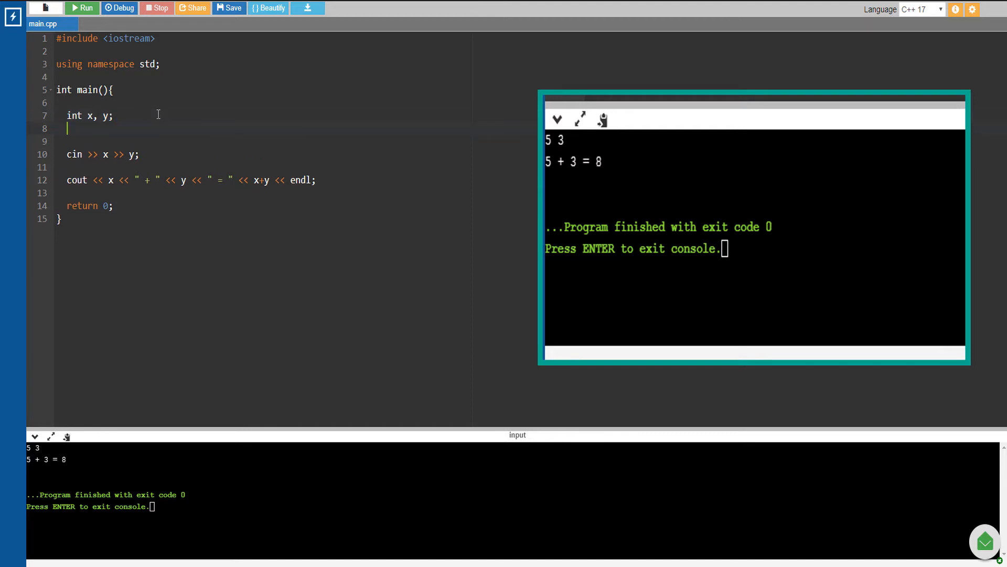
# Add 'int total;', assign 'total = x+y;', and print total instead of x+y in cout
pyautogui.write('int total')
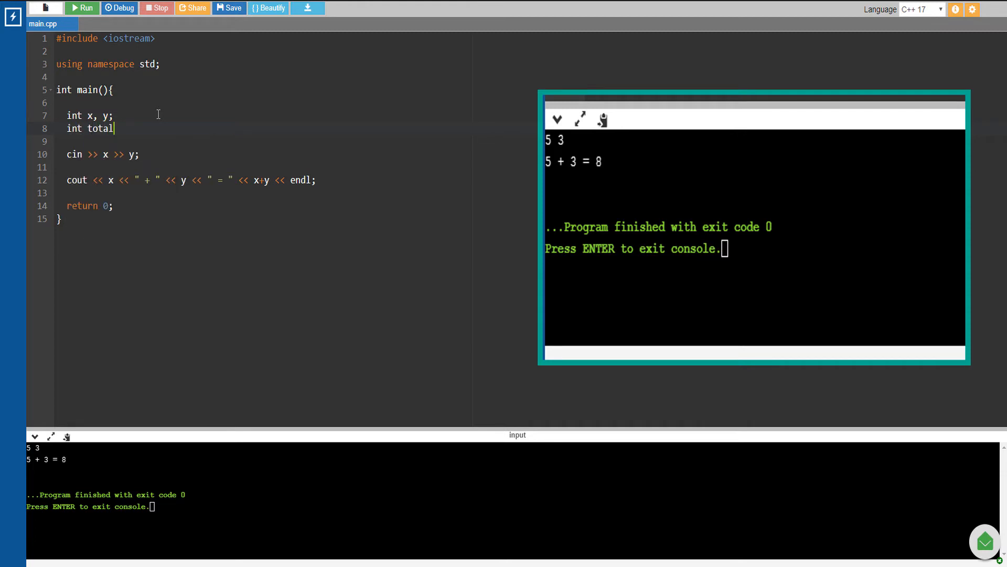
pyautogui.write(';')
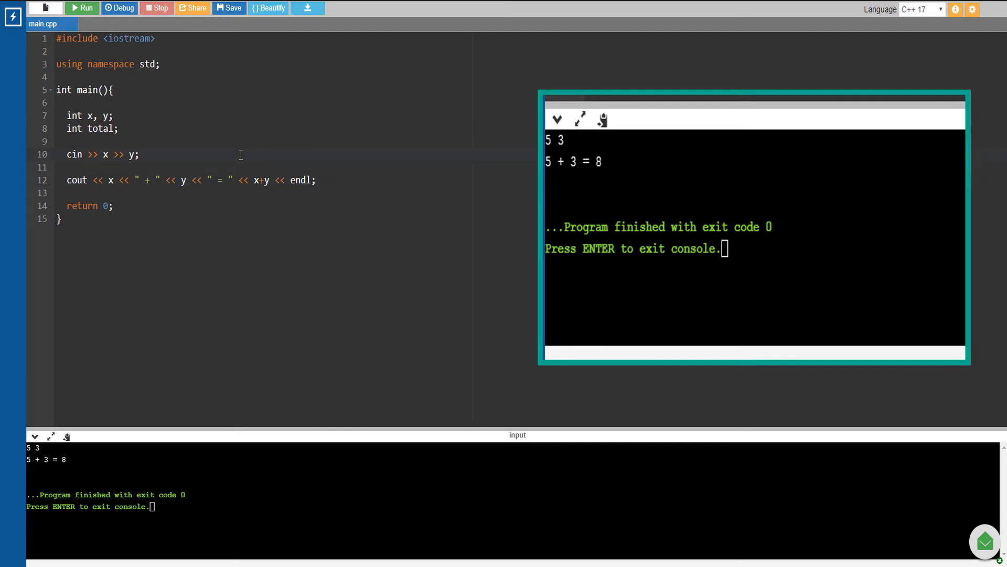
pyautogui.doubleClick(261, 180)
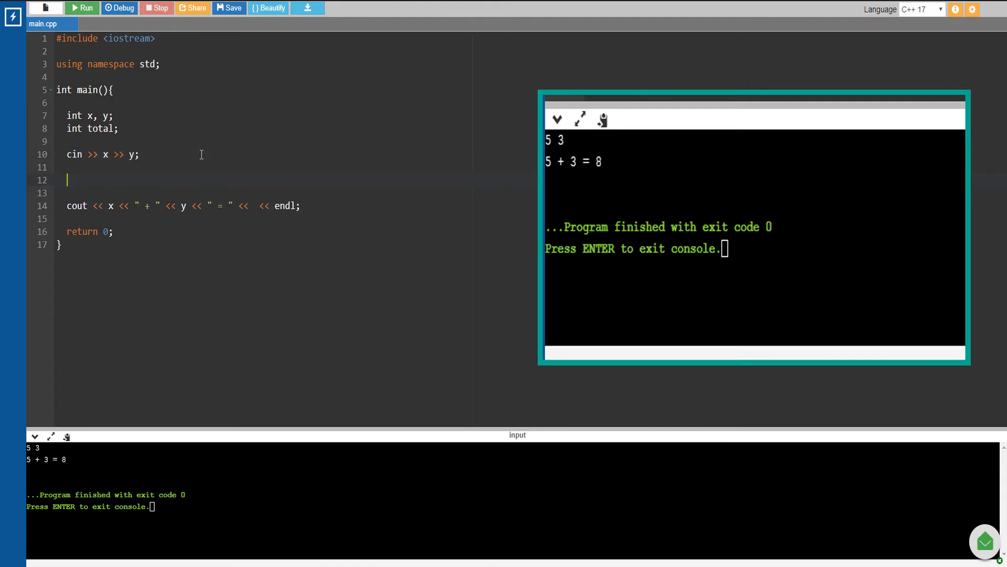
pyautogui.write('total =')
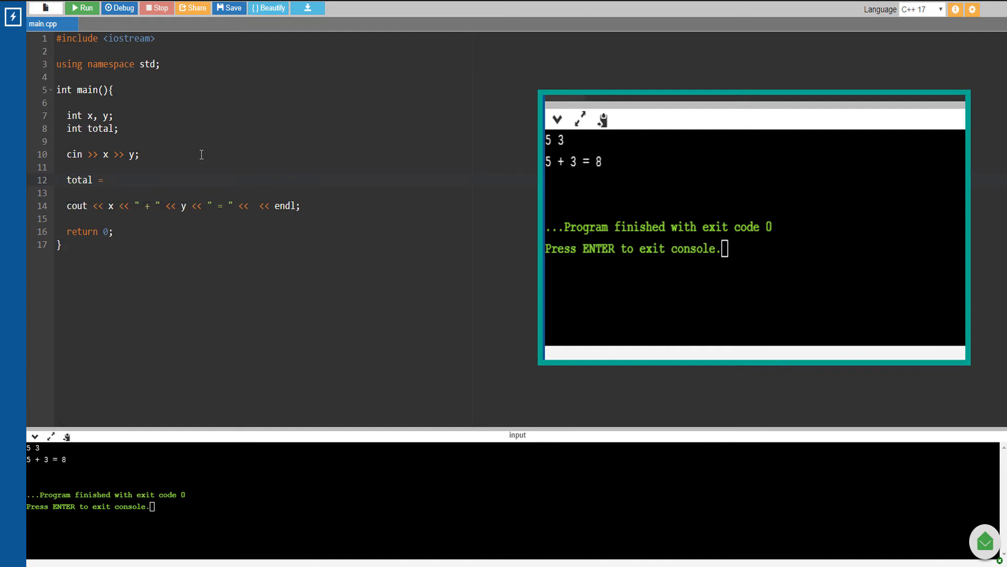
pyautogui.write('x+y;')
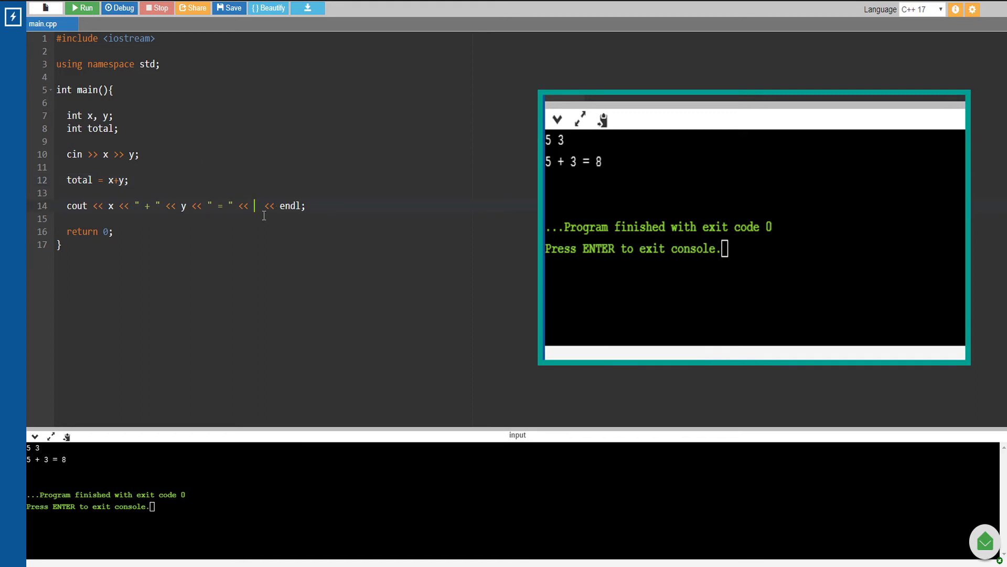
pyautogui.write('total')
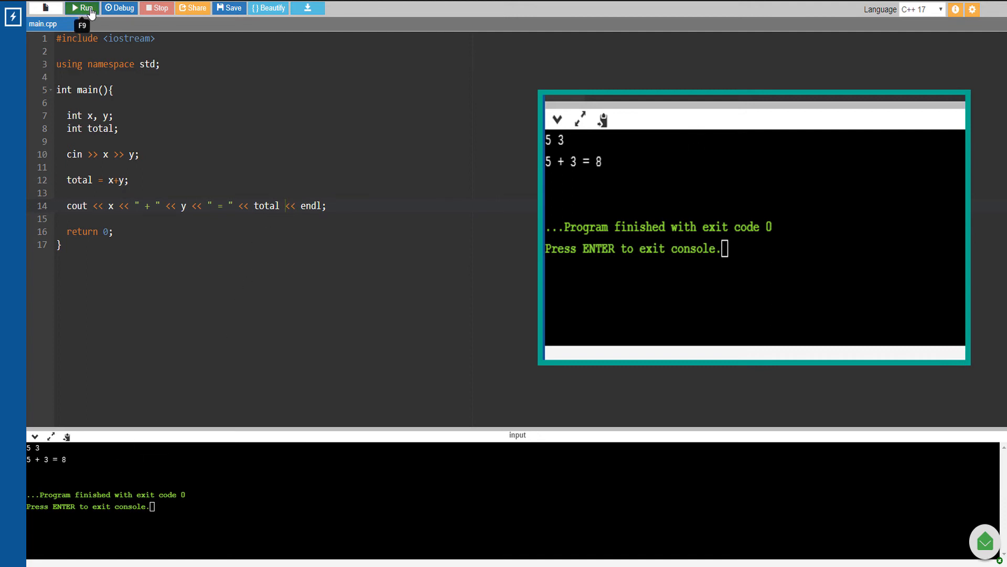
# Rerun with inputs 5 and 3, get 5 + 3 = 8, and briefly highlight the int total line
pyautogui.click(81, 8)
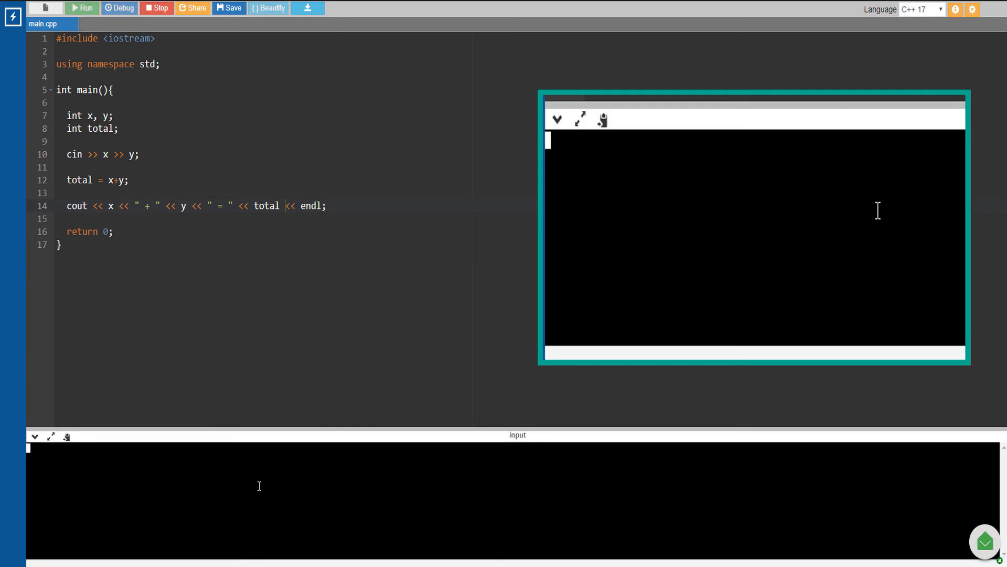
pyautogui.write('5')
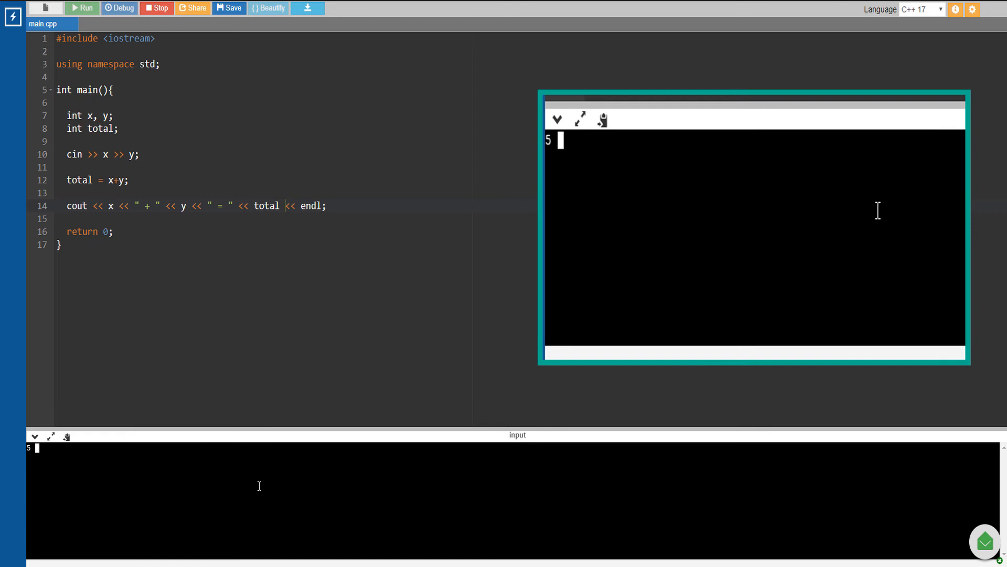
pyautogui.write('3')
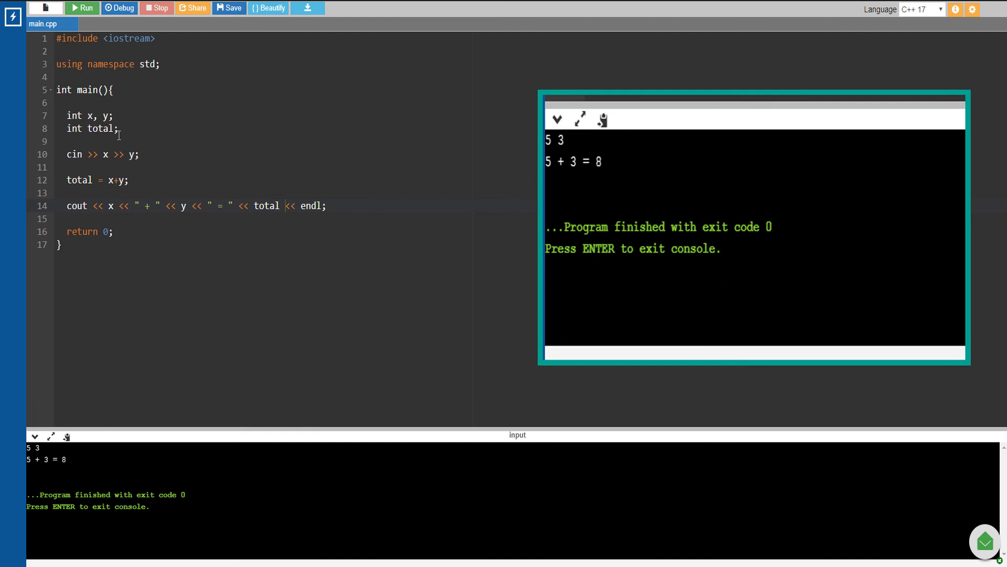
pyautogui.tripleClick(91, 128)
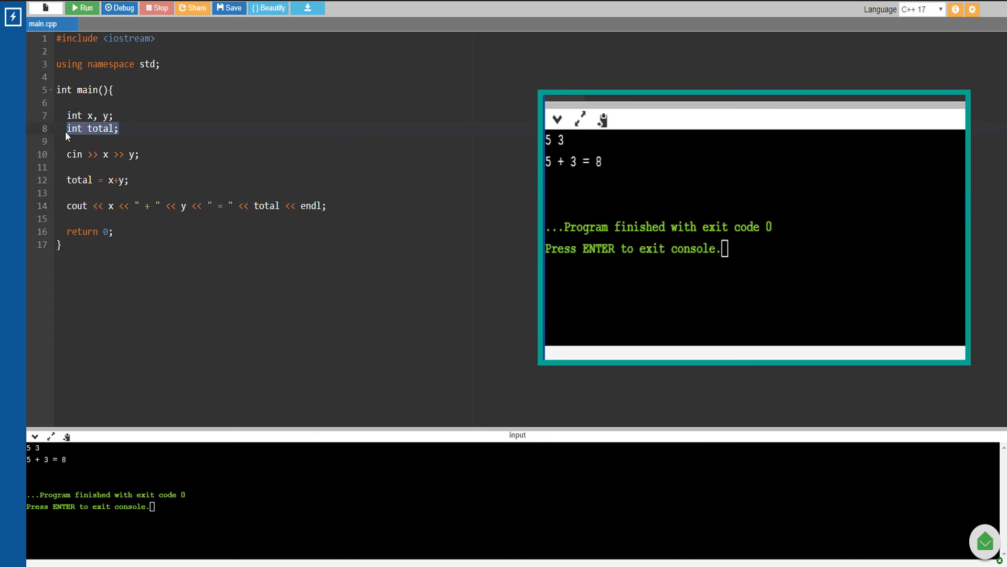
pyautogui.click(146, 125)
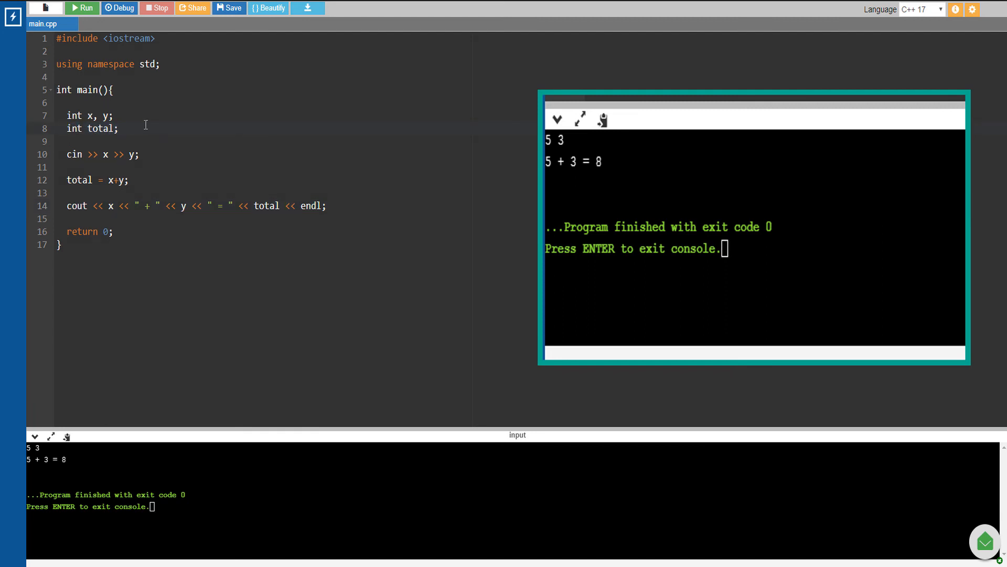